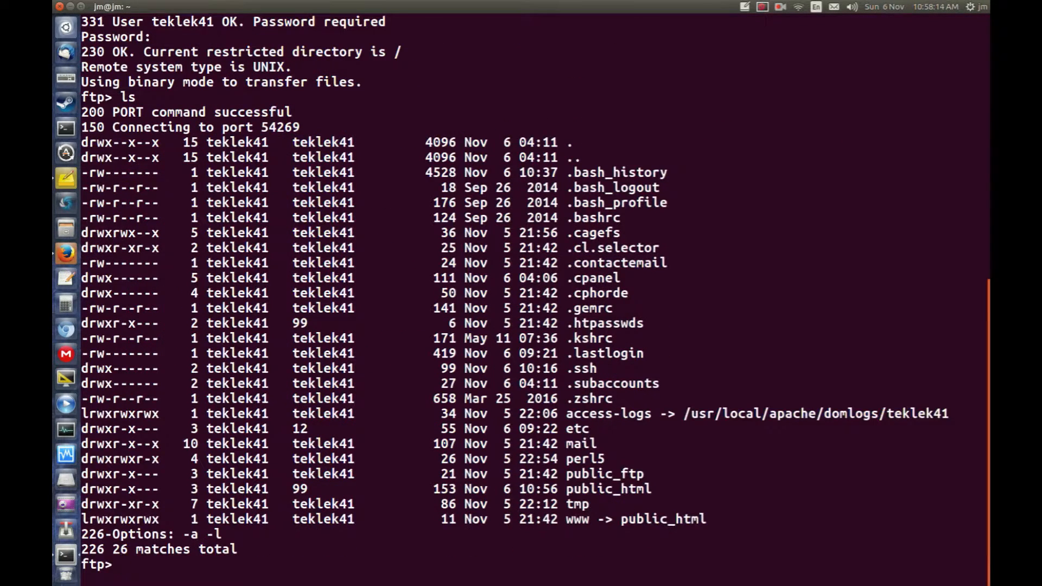
Change into the www folder on the FTP server and list /public_html's ten entries
type("cd w")
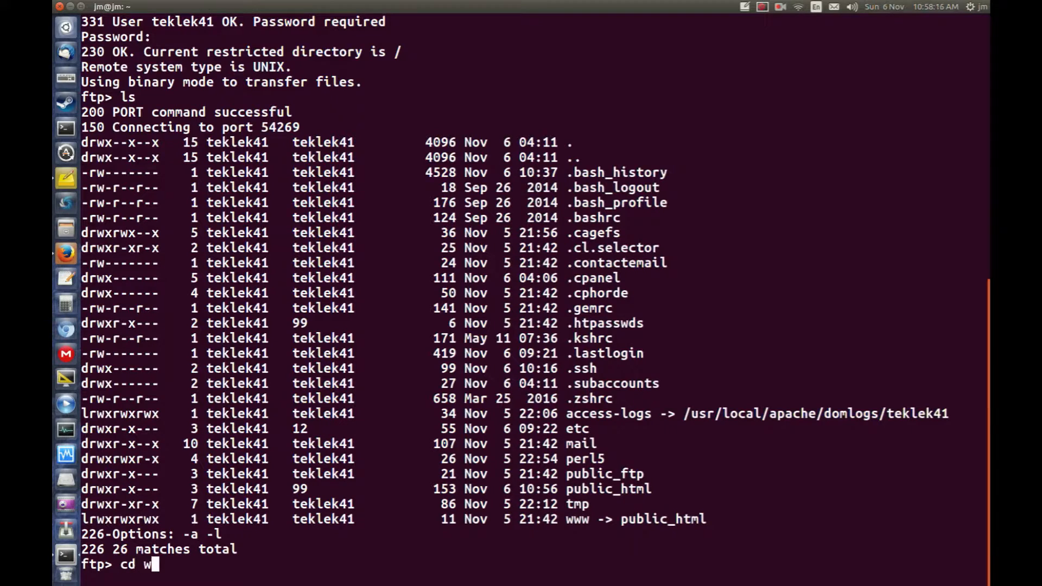
type("ww")
type("ls")
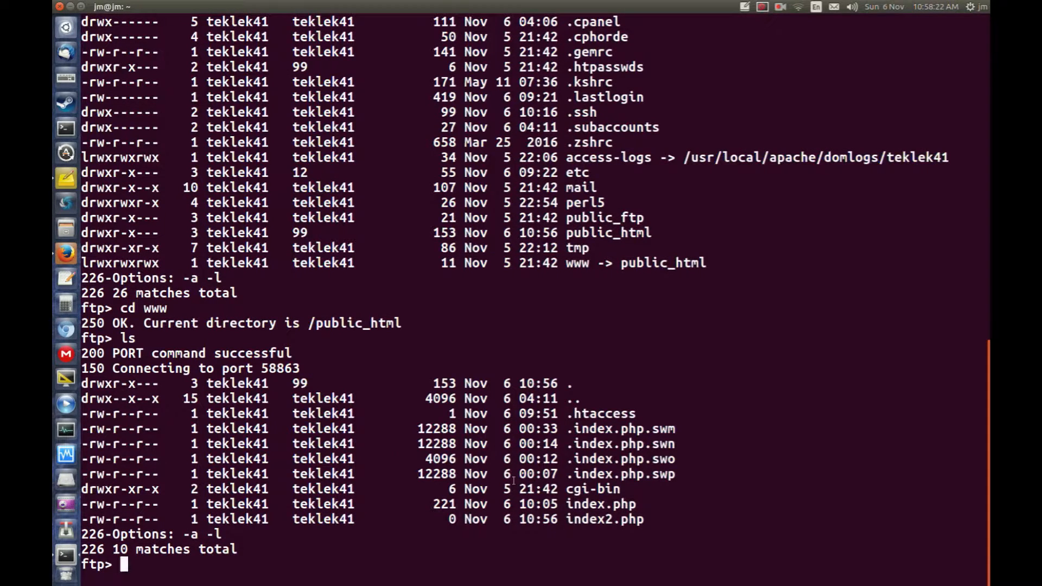
double_click(599, 518)
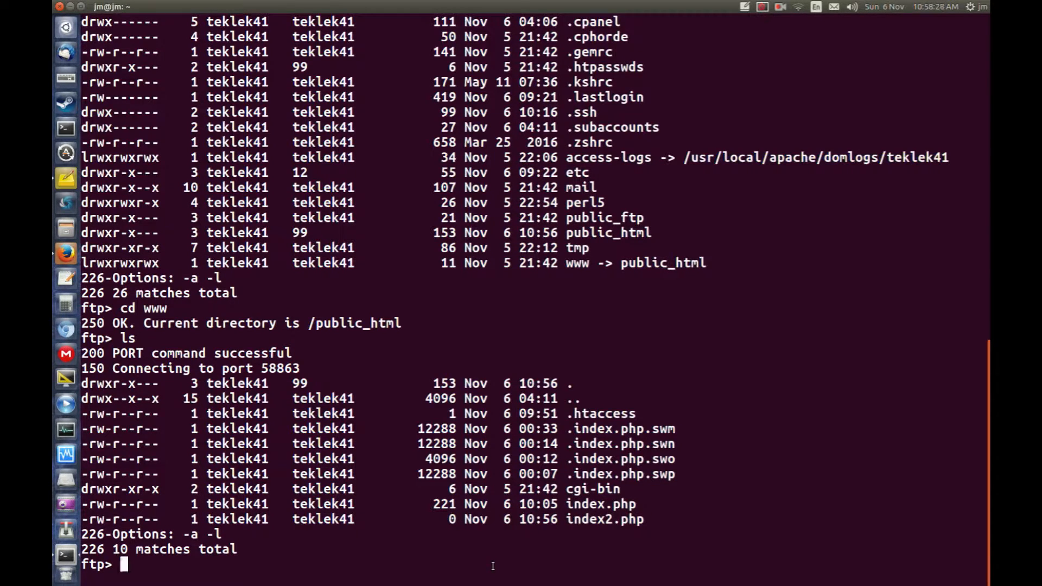
Delete index2.php with 'del index2.php', then list again to confirm nine entries remain
type("del")
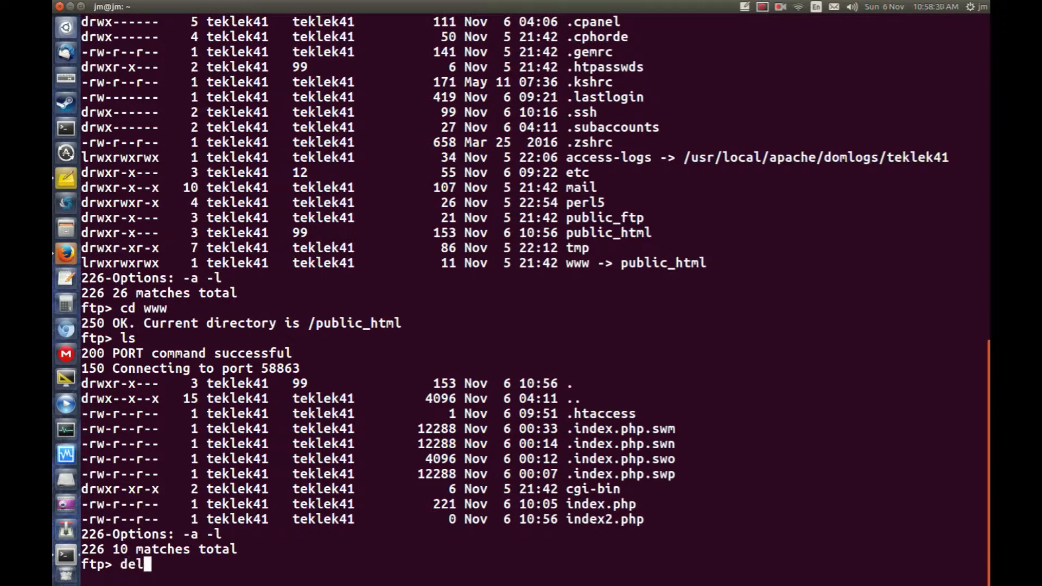
type("in")
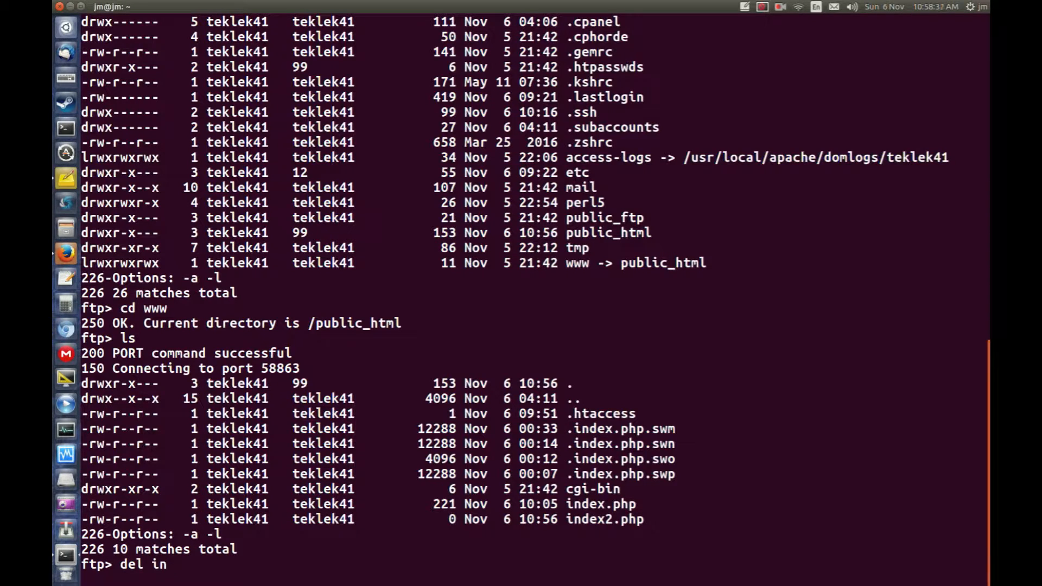
type("dex")
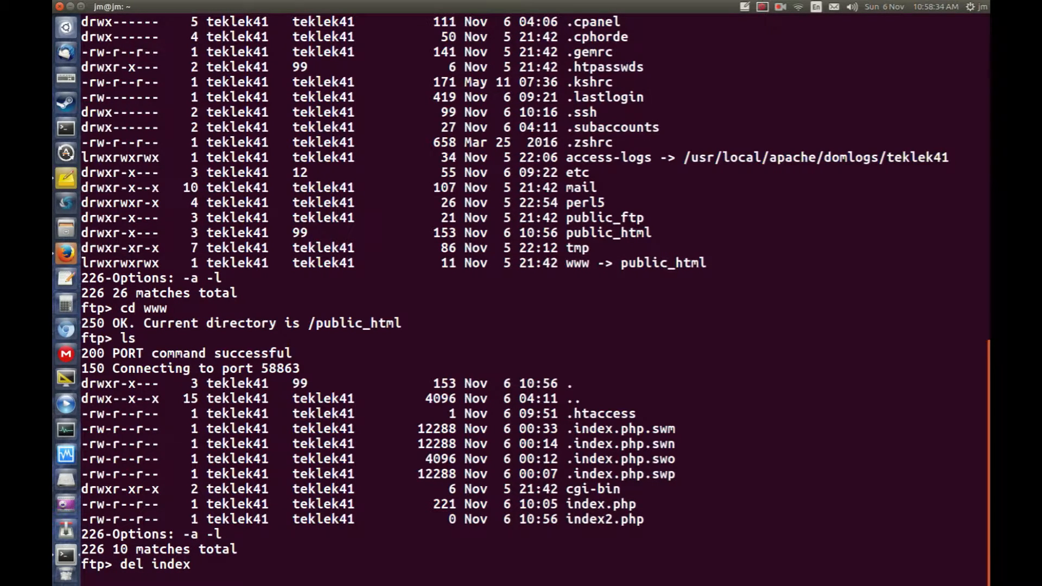
type("2.")
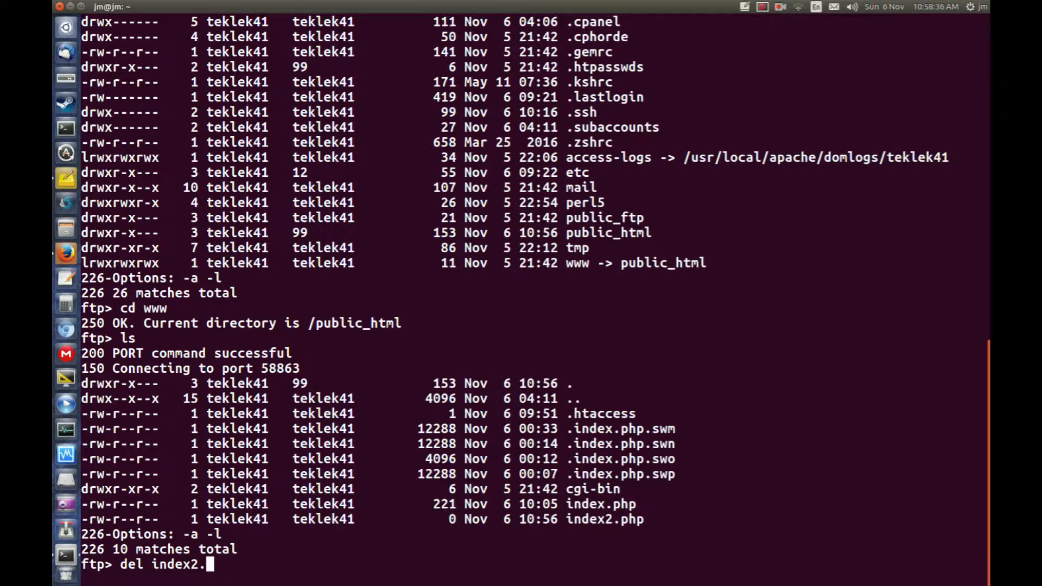
type("php")
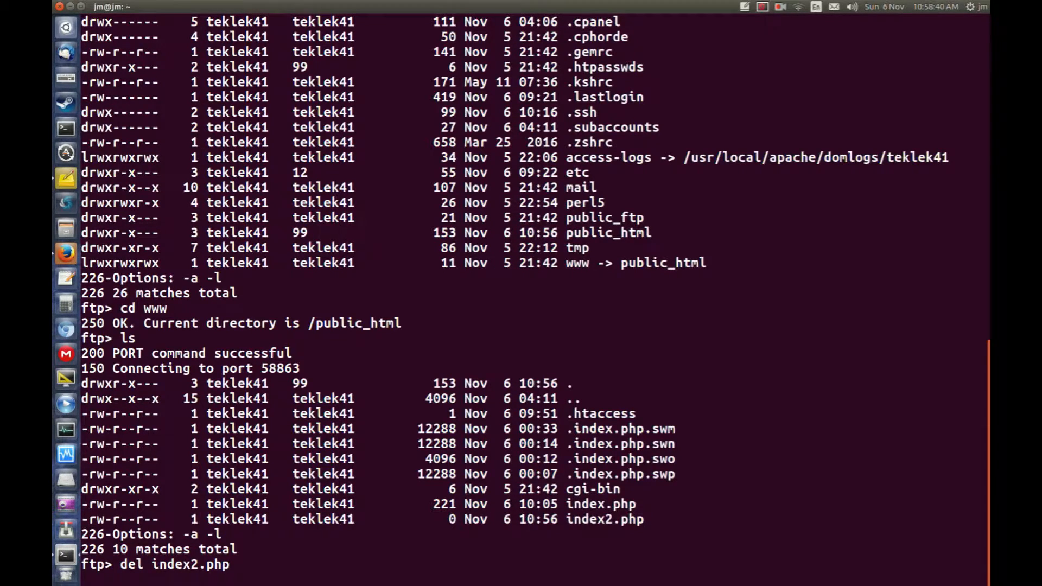
key("Return")
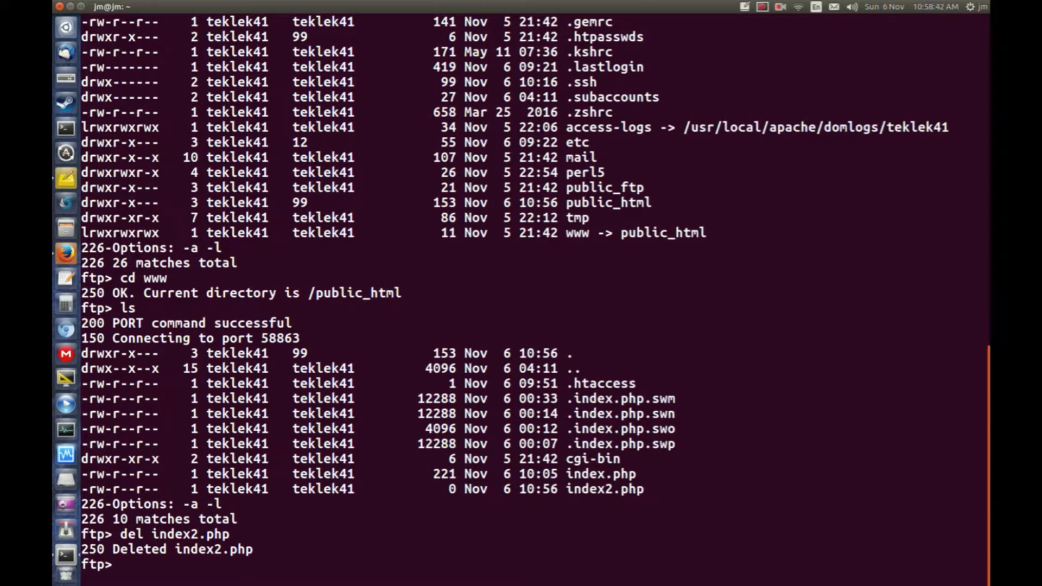
type("ls")
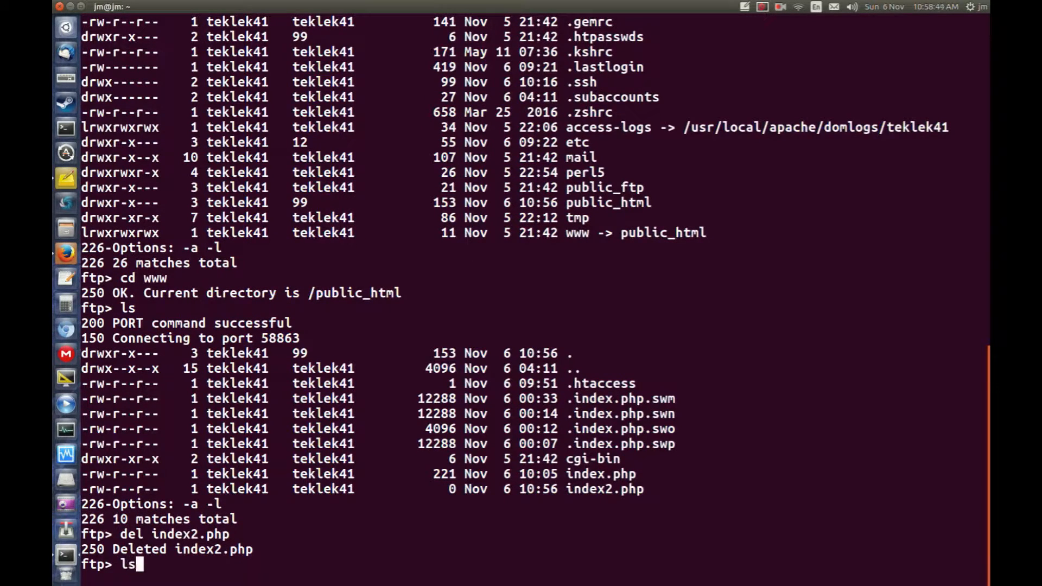
key("Return")
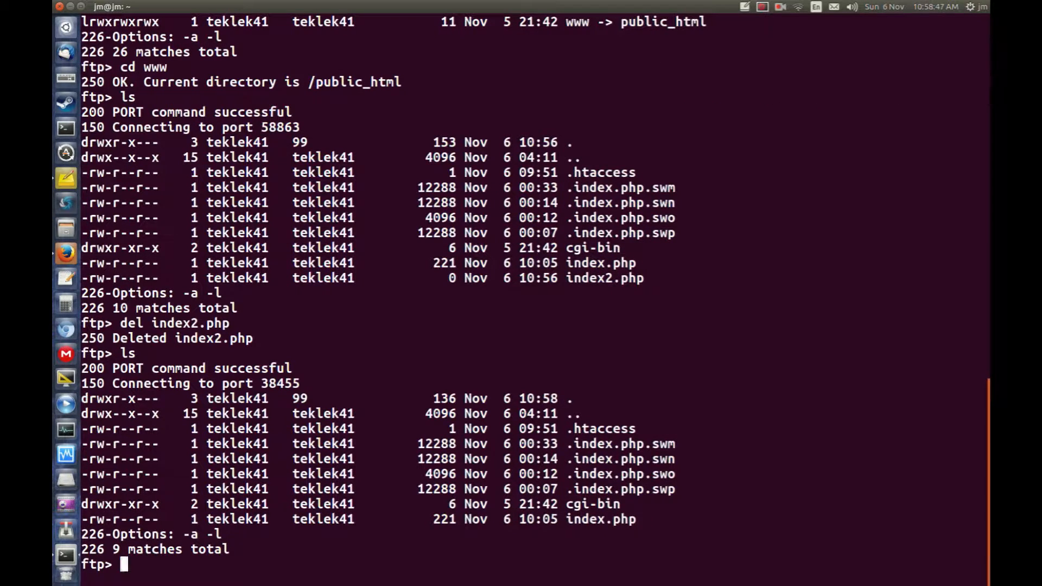